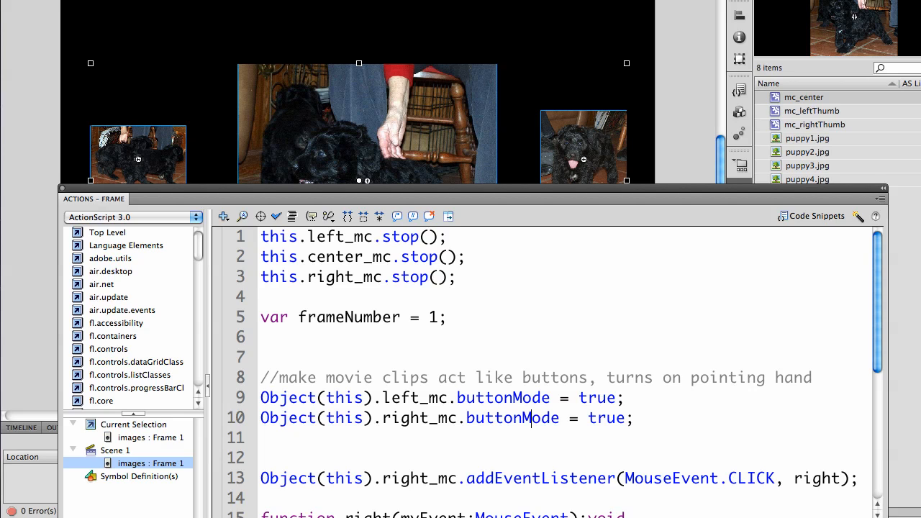
Step: Review the three stop() lines for the puppy movie clips in the Actions panel
left_click_drag(260, 236, 455, 276)
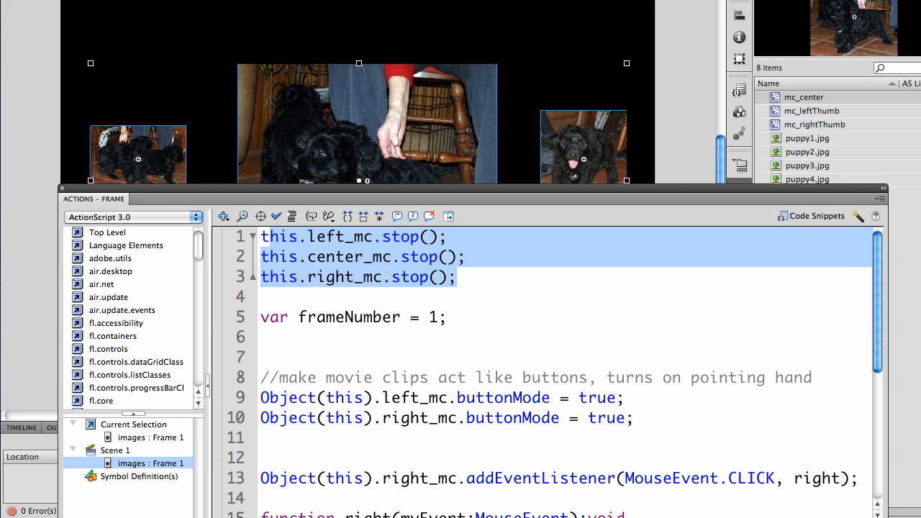
mouse_move(424, 272)
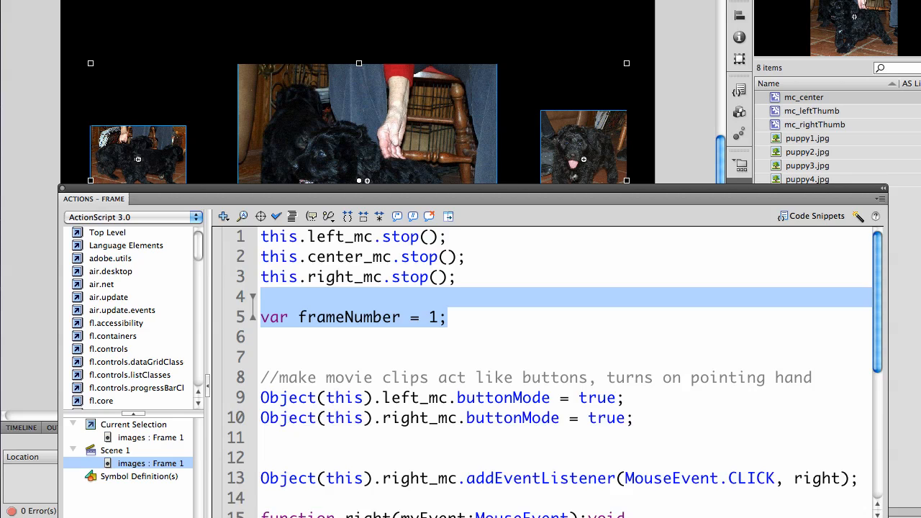
scroll("down", 3)
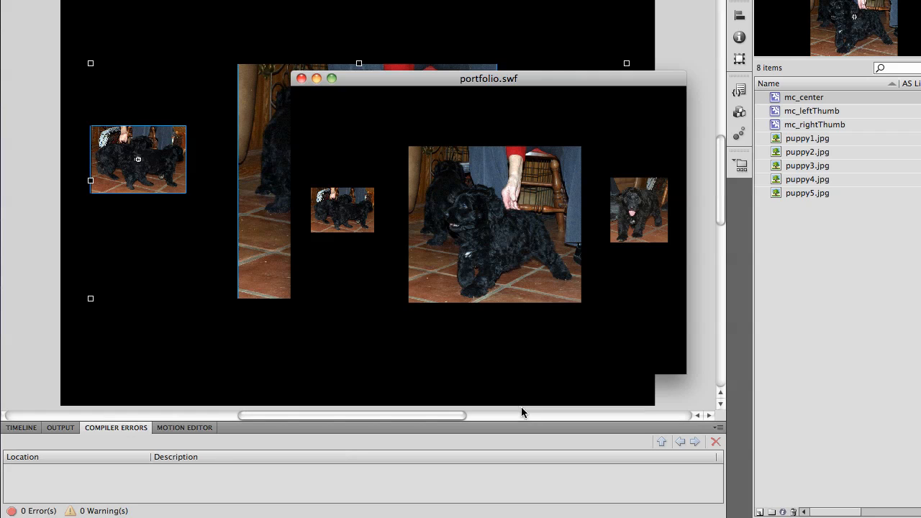
mouse_move(411, 331)
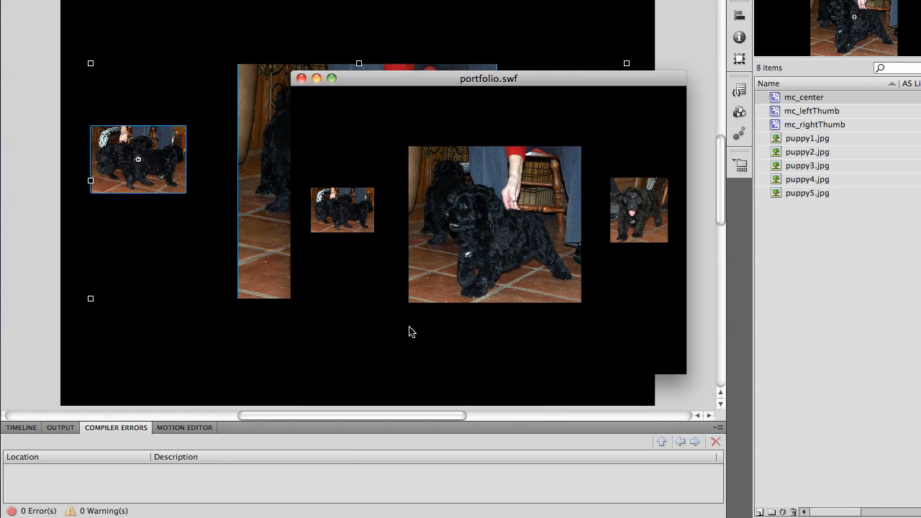
mouse_move(536, 219)
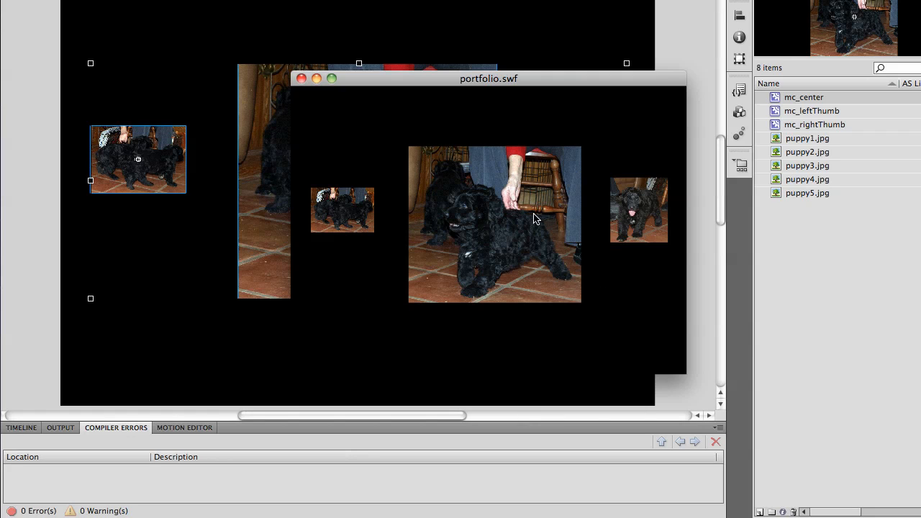
mouse_move(498, 228)
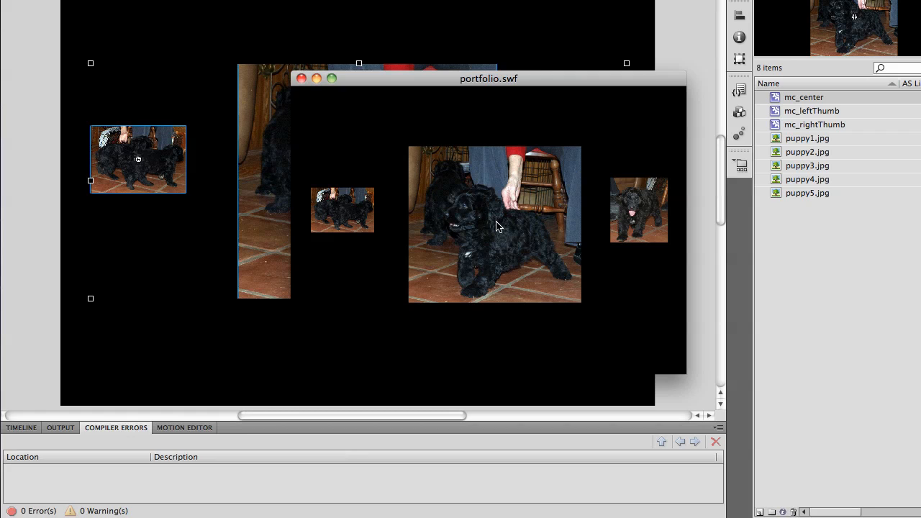
mouse_move(616, 223)
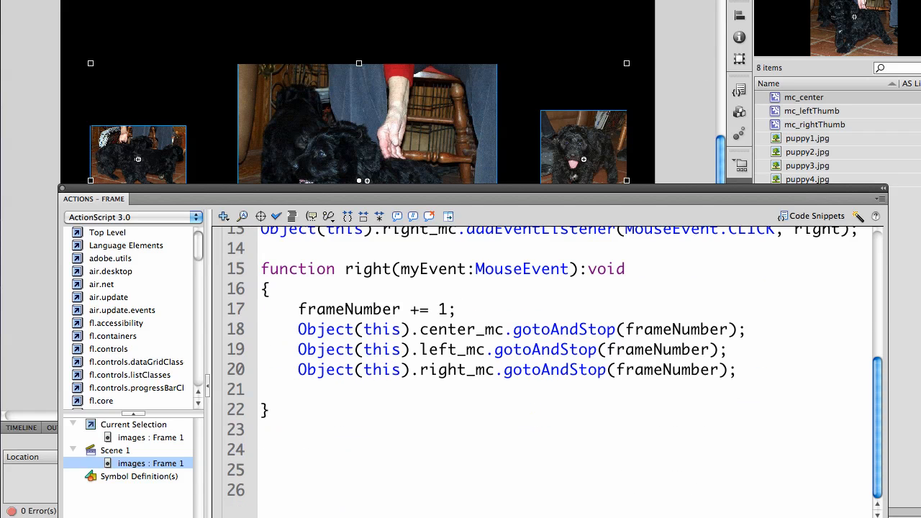
Step: Scroll the Actions panel to the right() function that advances frameNumber
scroll("up", 3)
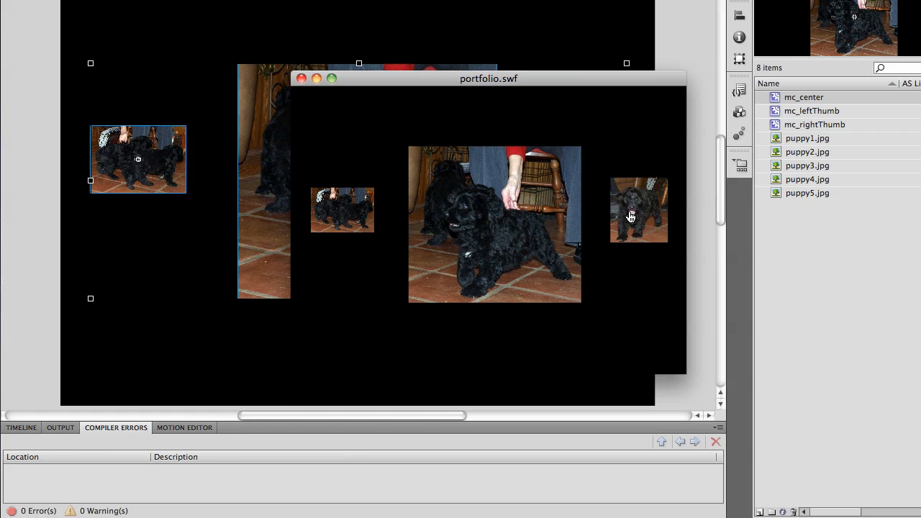
Step: Advance the puppy images twice with the right thumbnail in portfolio.swf
left_click(639, 210)
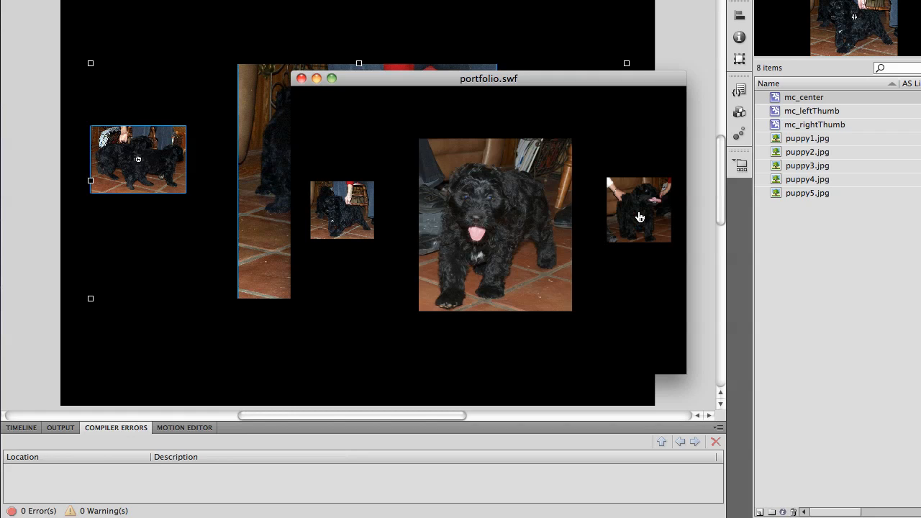
mouse_move(555, 225)
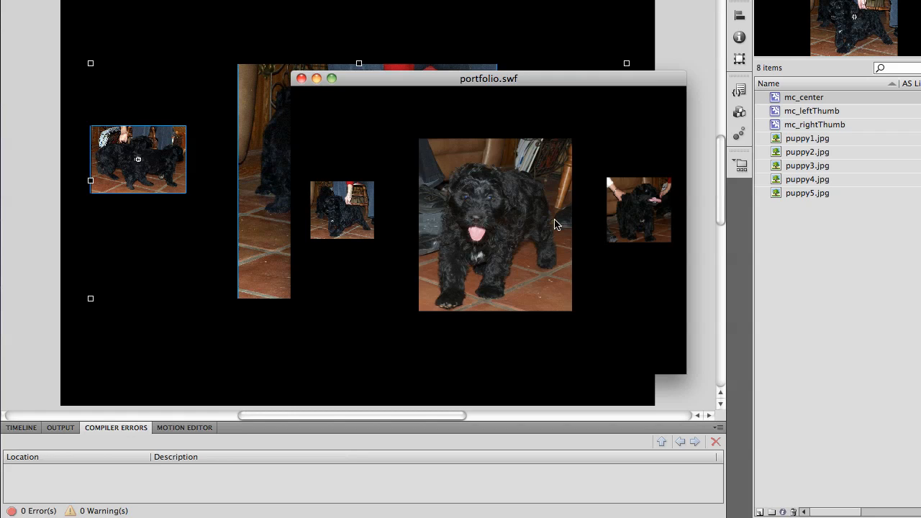
left_click(639, 210)
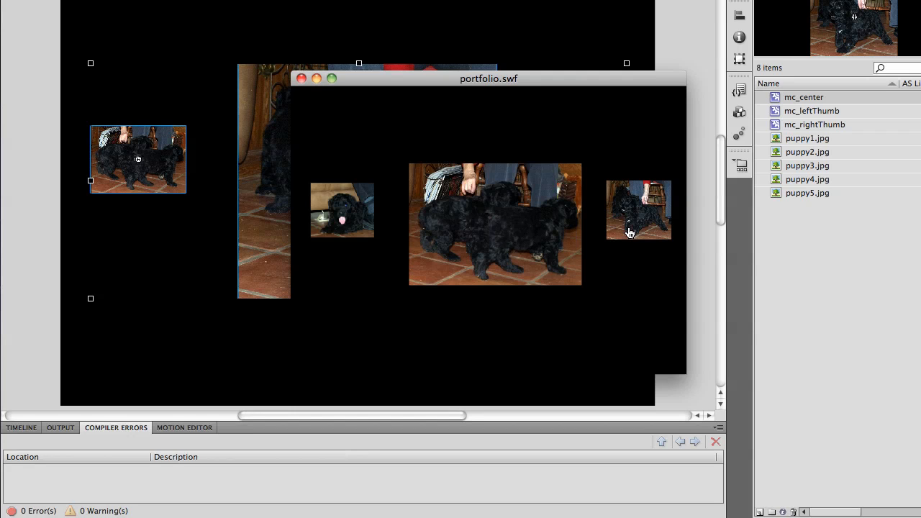
mouse_move(603, 239)
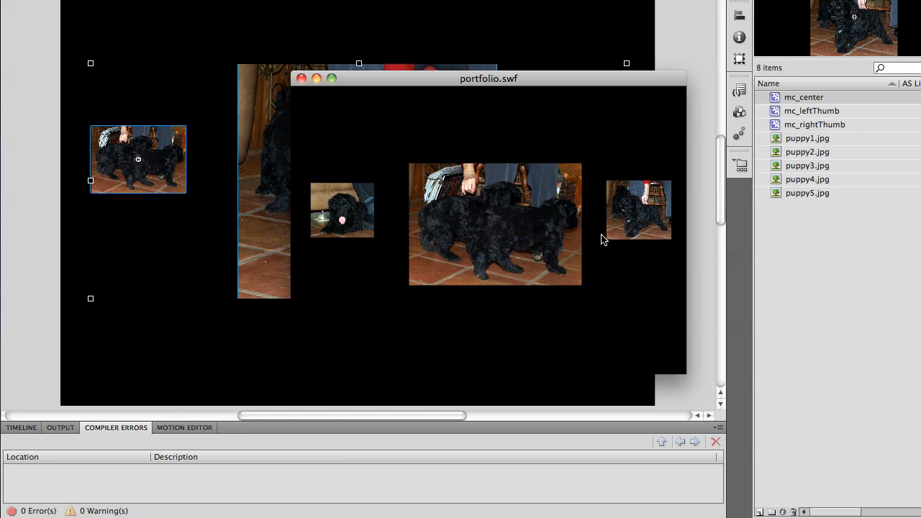
mouse_move(639, 209)
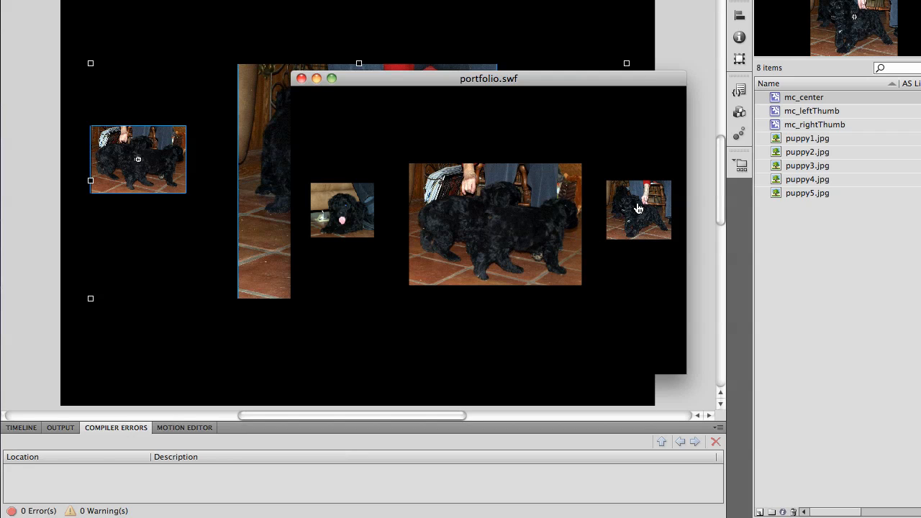
mouse_move(626, 215)
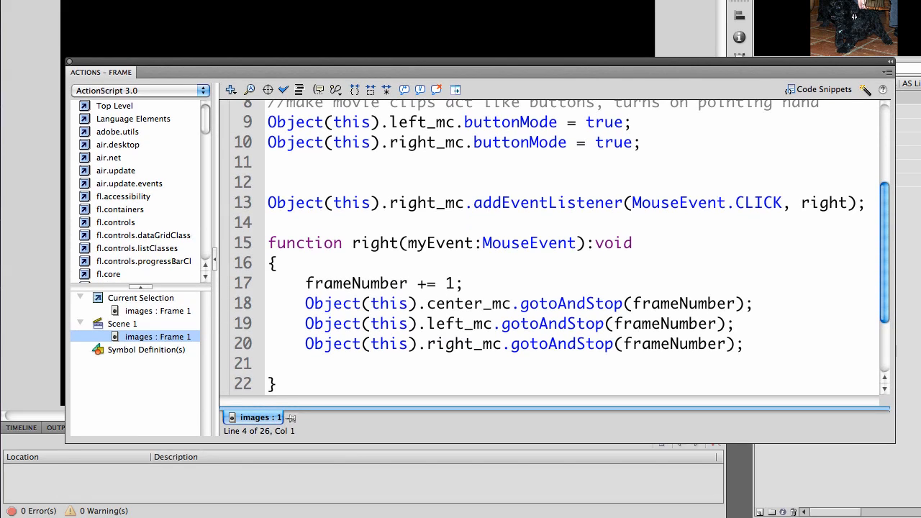
Step: Add if(frameNumber == 6) frameNumber = 1; after the frameNumber += 1; line in right()
left_click(464, 282)
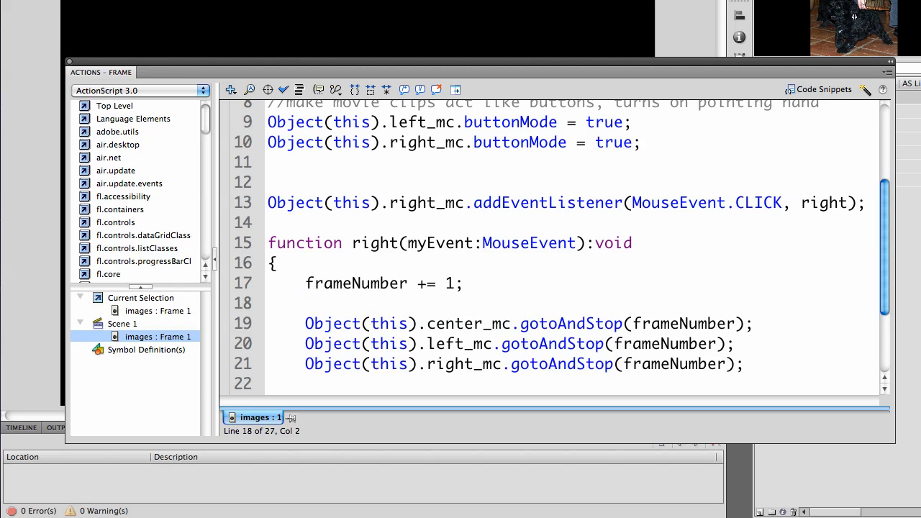
type("if")
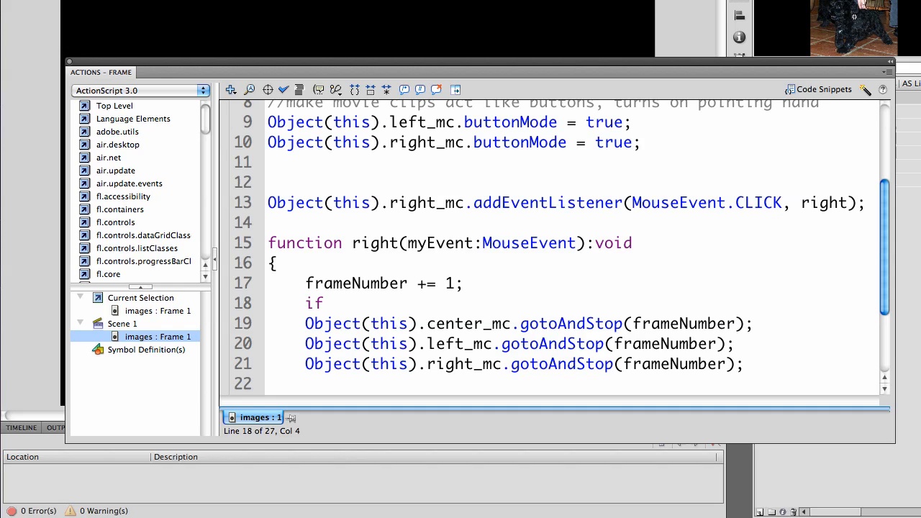
type("(")
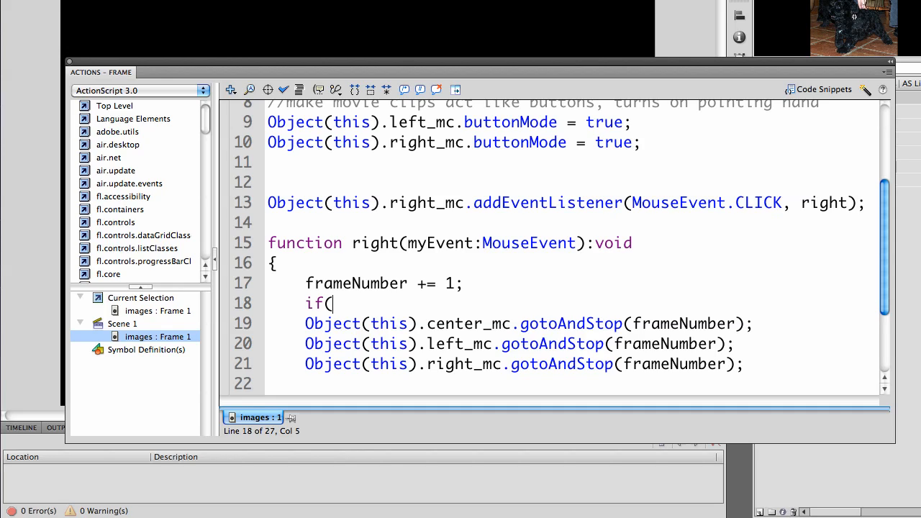
type("frame")
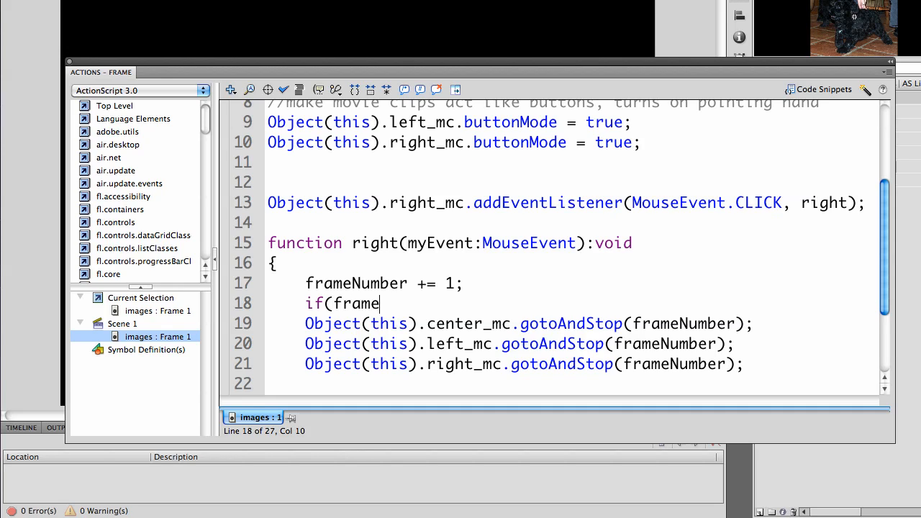
type("Number")
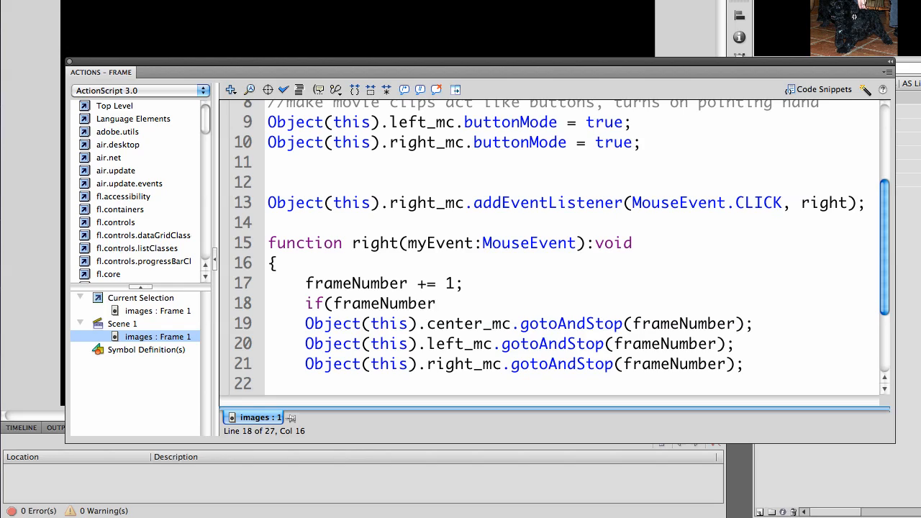
type("==")
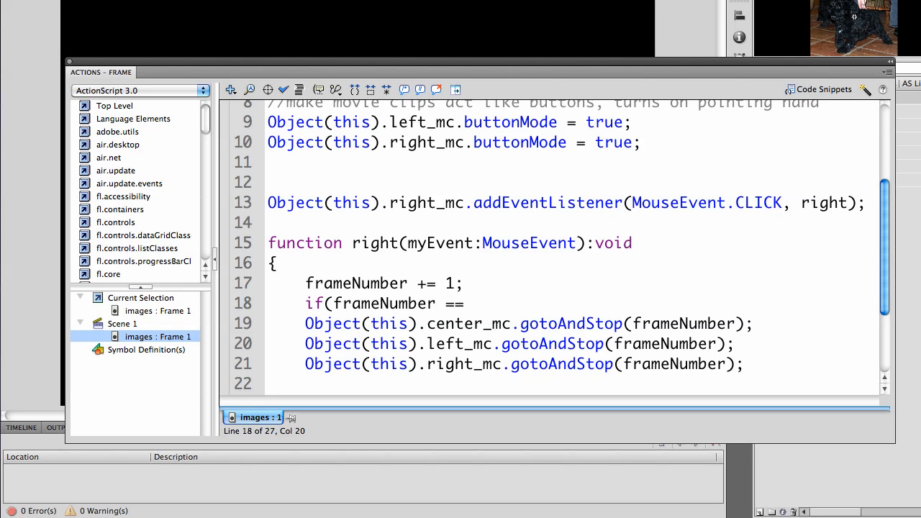
type("6")
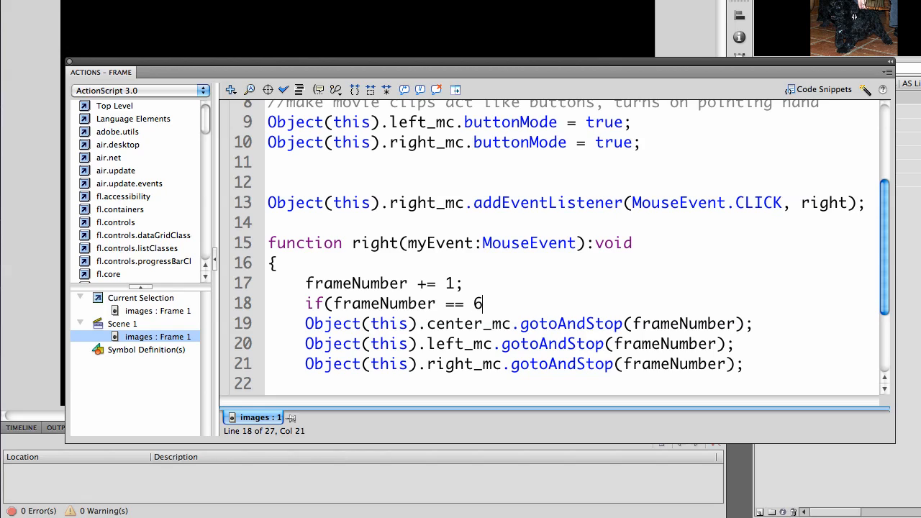
type(")")
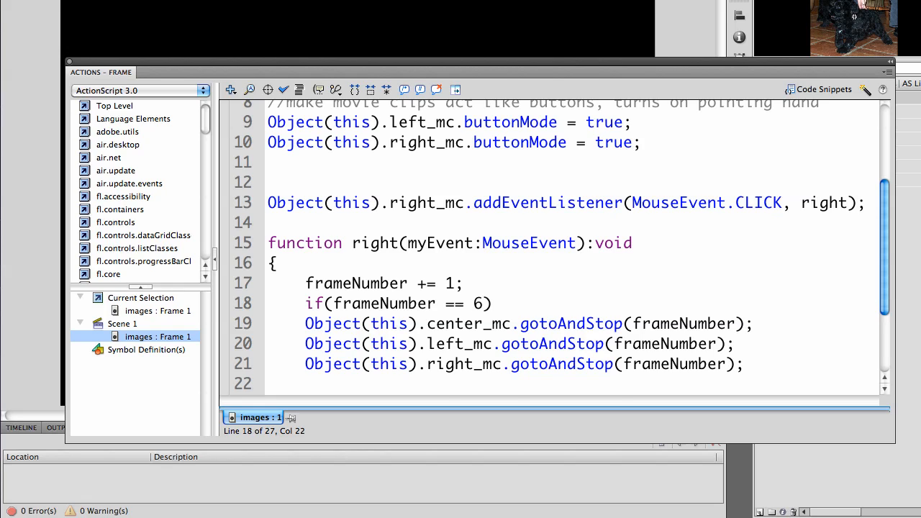
key("Return")
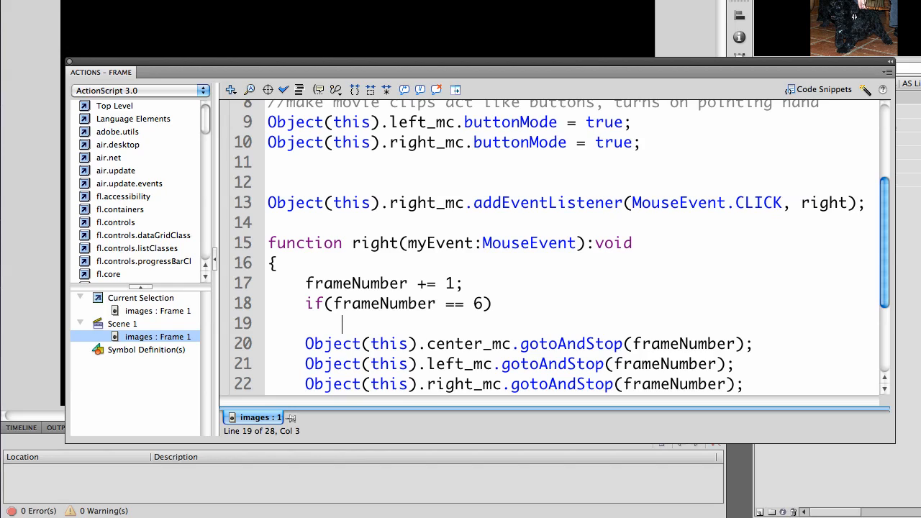
type("frameNumber")
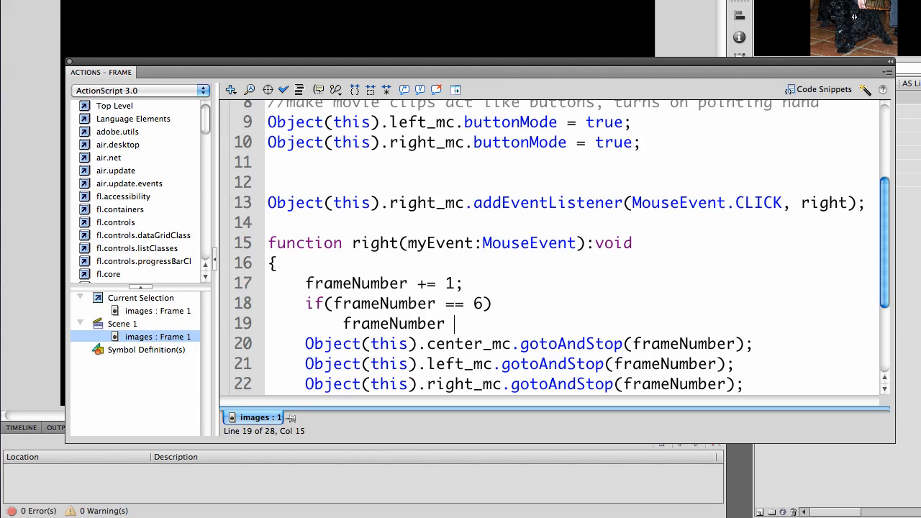
type("=")
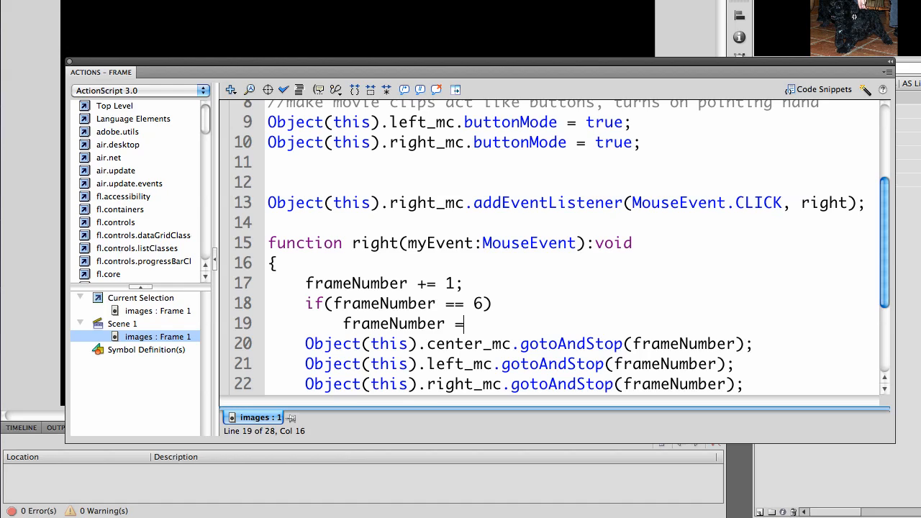
type("1;")
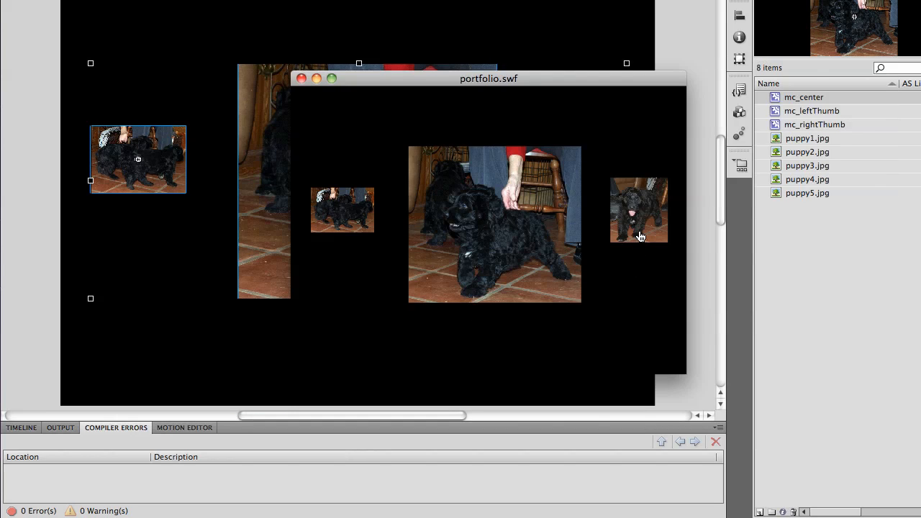
Step: Advance past the last puppy image with the right thumbnail and see it wrap to puppy1
left_click(639, 210)
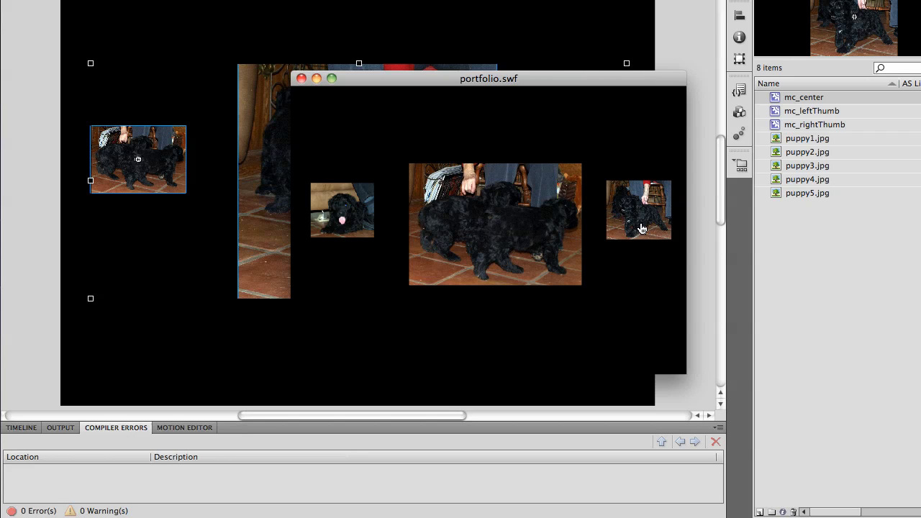
left_click(638, 210)
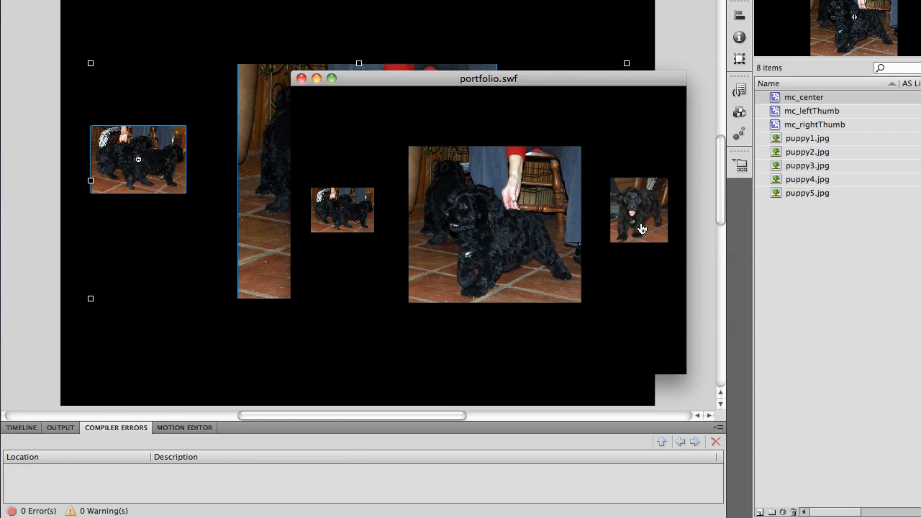